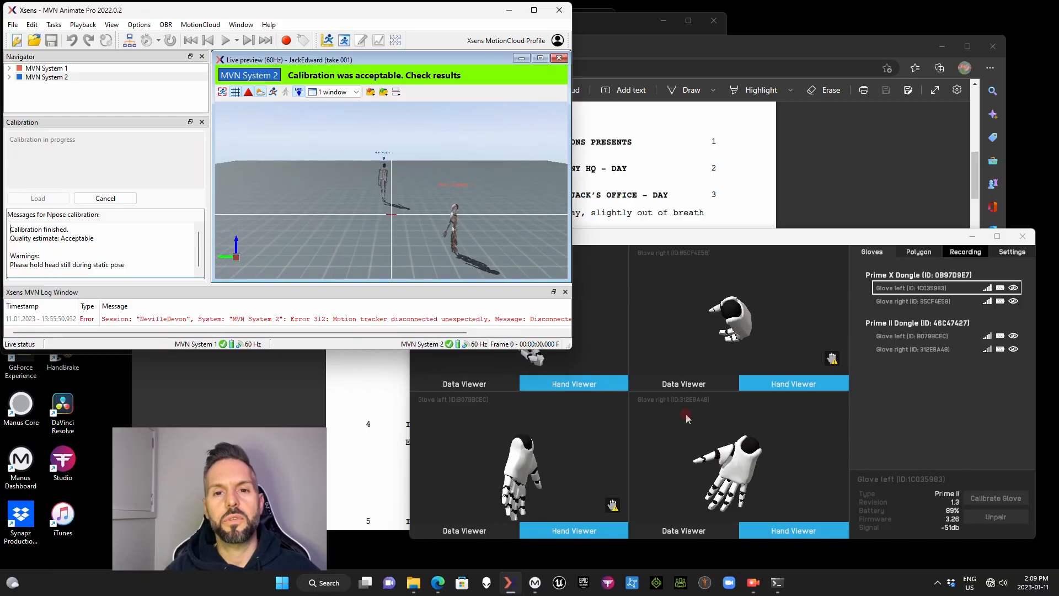
Accept the N-pose calibration for both suits and start recording take 001.
{"action": "left_click", "coordinate": [286, 40]}
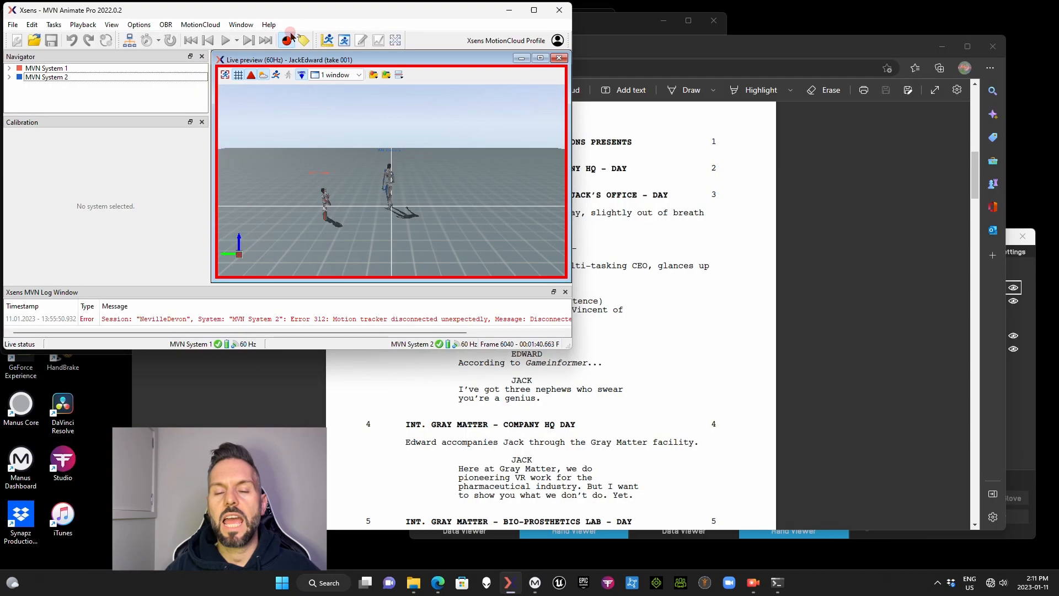
Stop take 001 and save both systems' files with the comment 'sc3 t1' applied to all.
{"action": "left_click", "coordinate": [286, 41]}
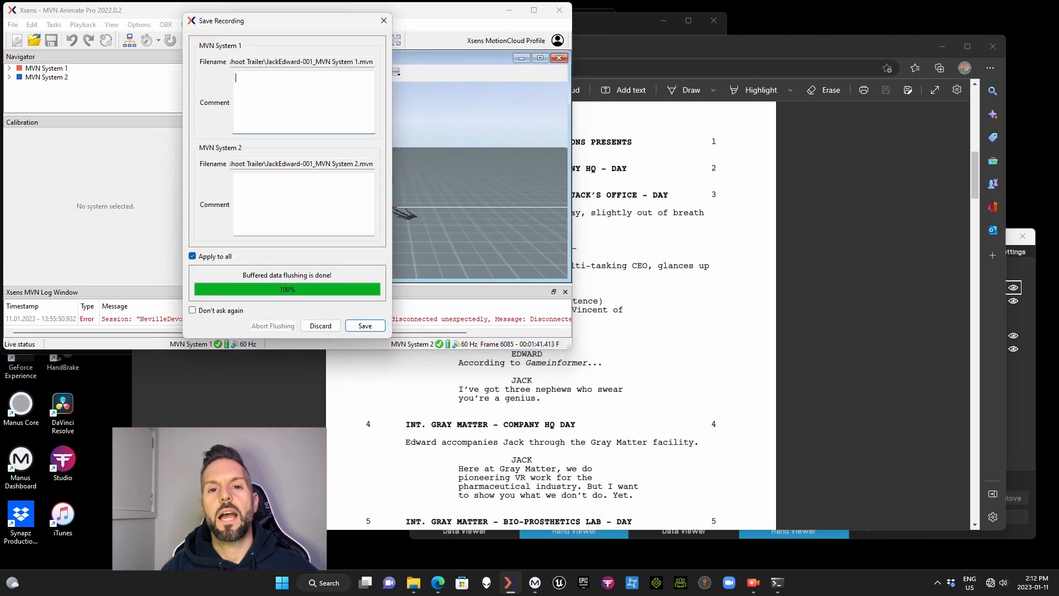
{"action": "type", "text": "sc3"}
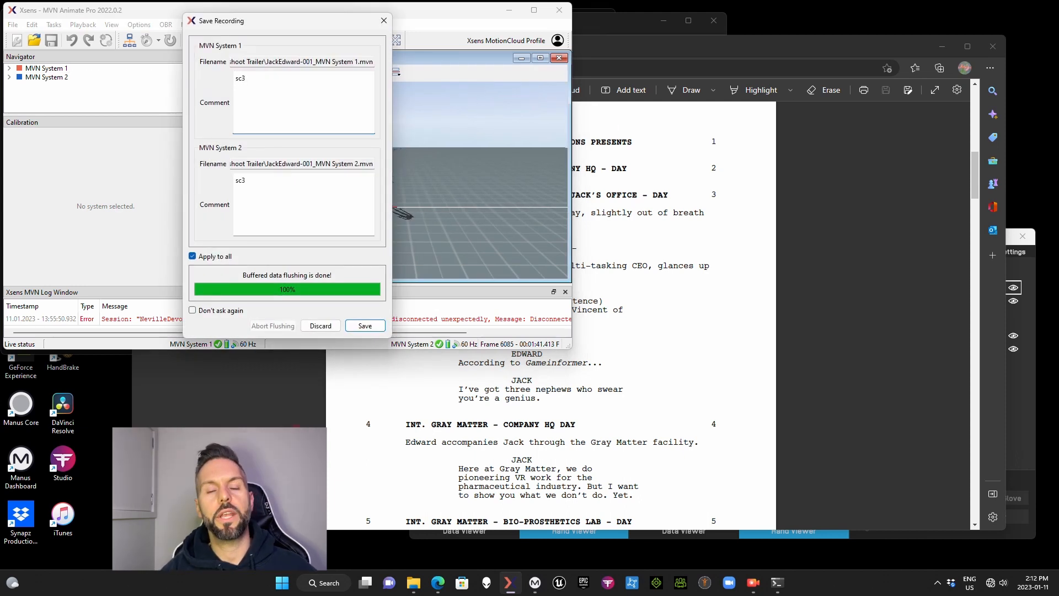
{"action": "type", "text": "t1"}
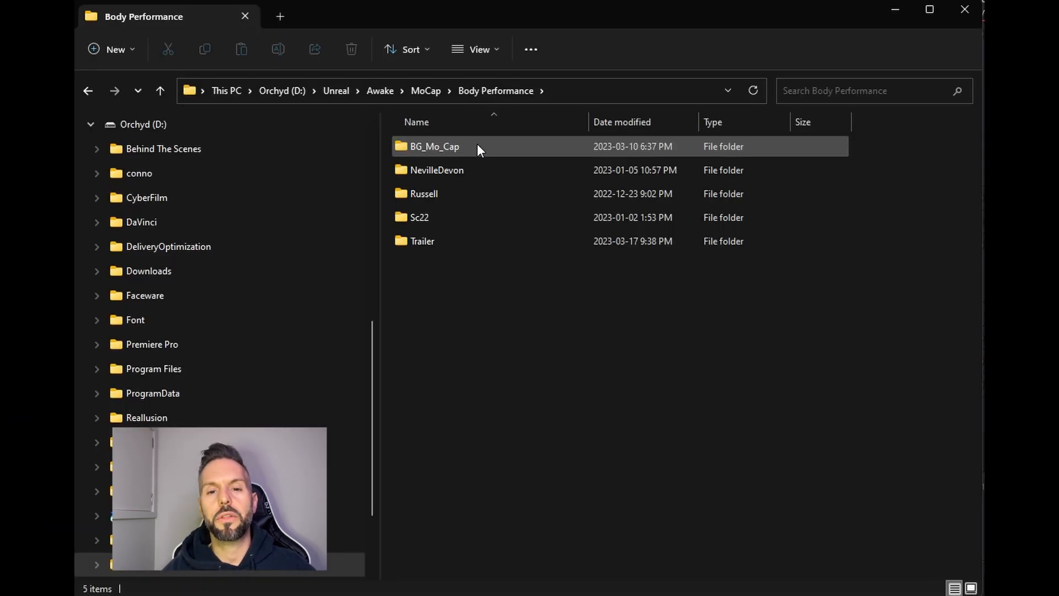
{"action": "right_click", "coordinate": [476, 288]}
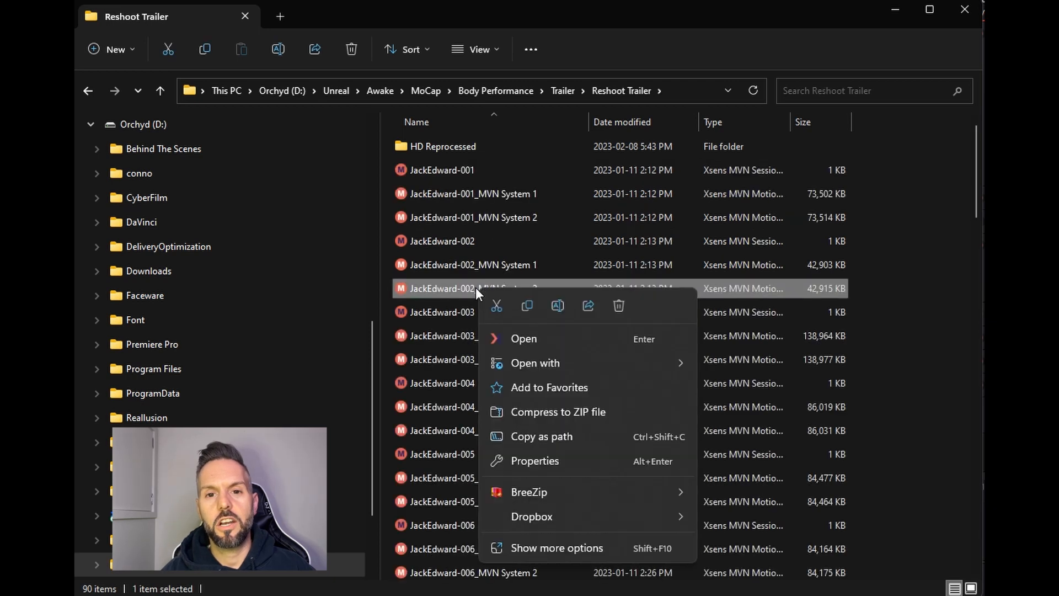
{"action": "left_click", "coordinate": [535, 460]}
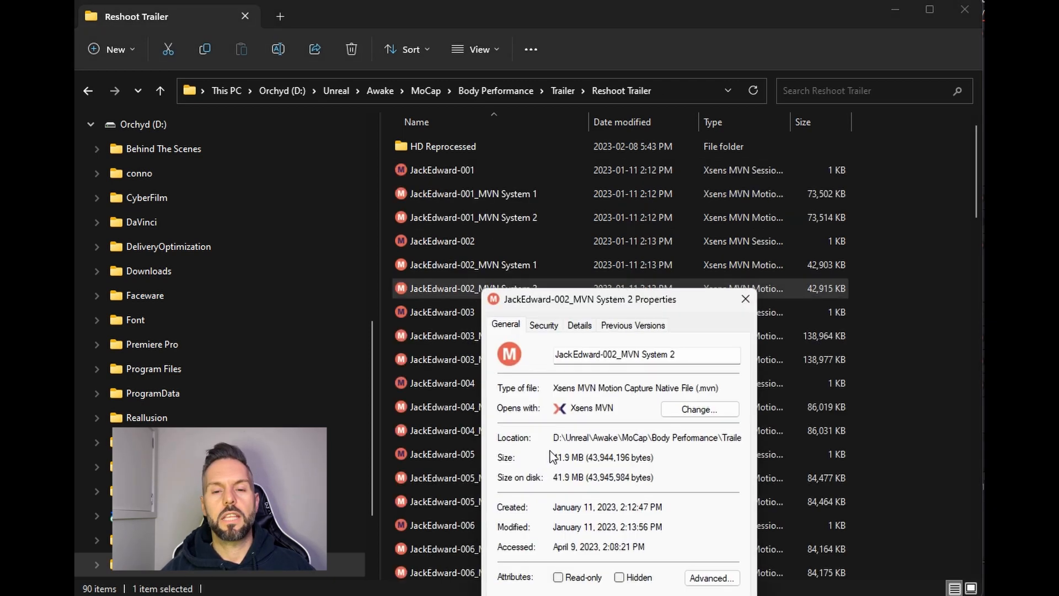
{"action": "left_click", "coordinate": [579, 325]}
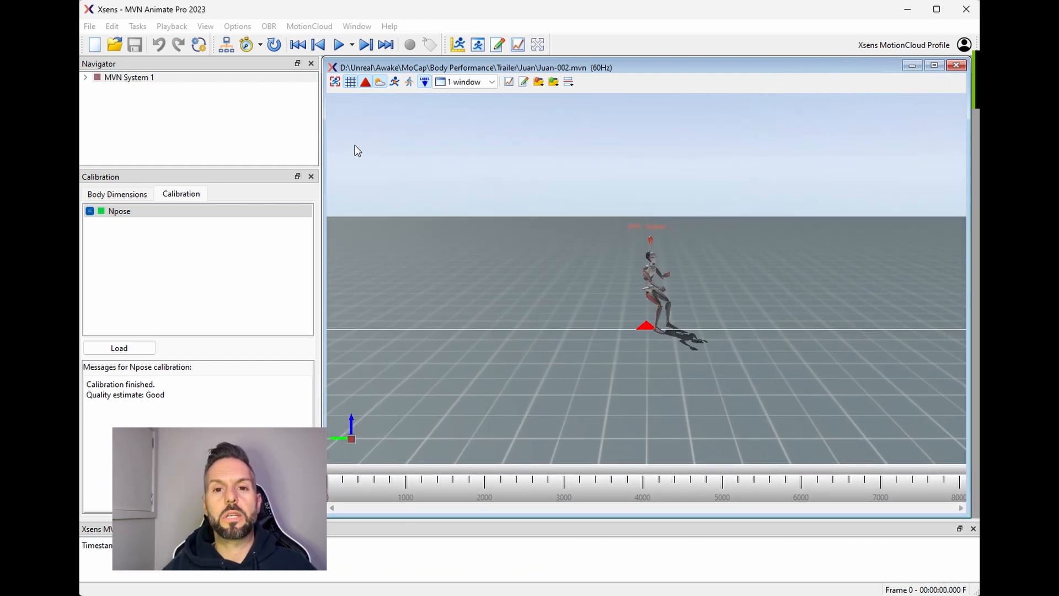
Play back Juan-002 comparing the before and after reprocessing avatars, then close it.
{"action": "left_click", "coordinate": [198, 45]}
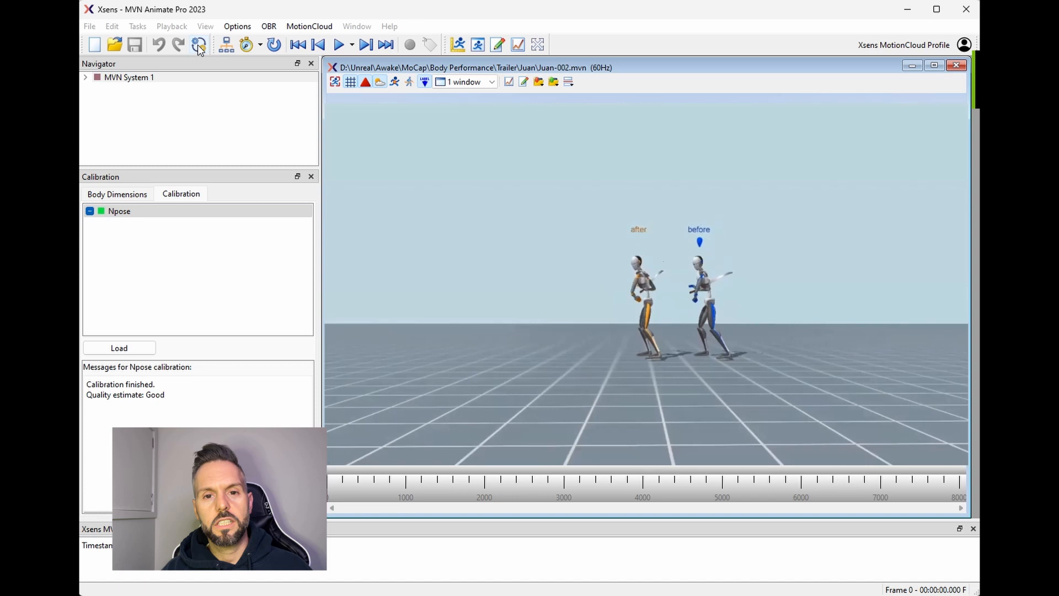
{"action": "left_click", "coordinate": [342, 44]}
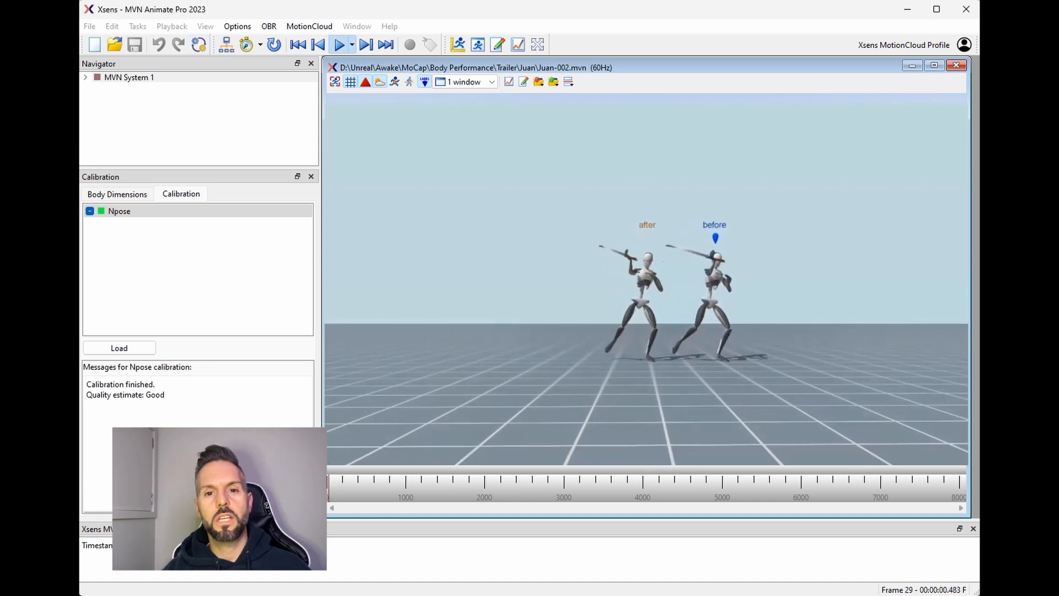
{"action": "left_click", "coordinate": [340, 45]}
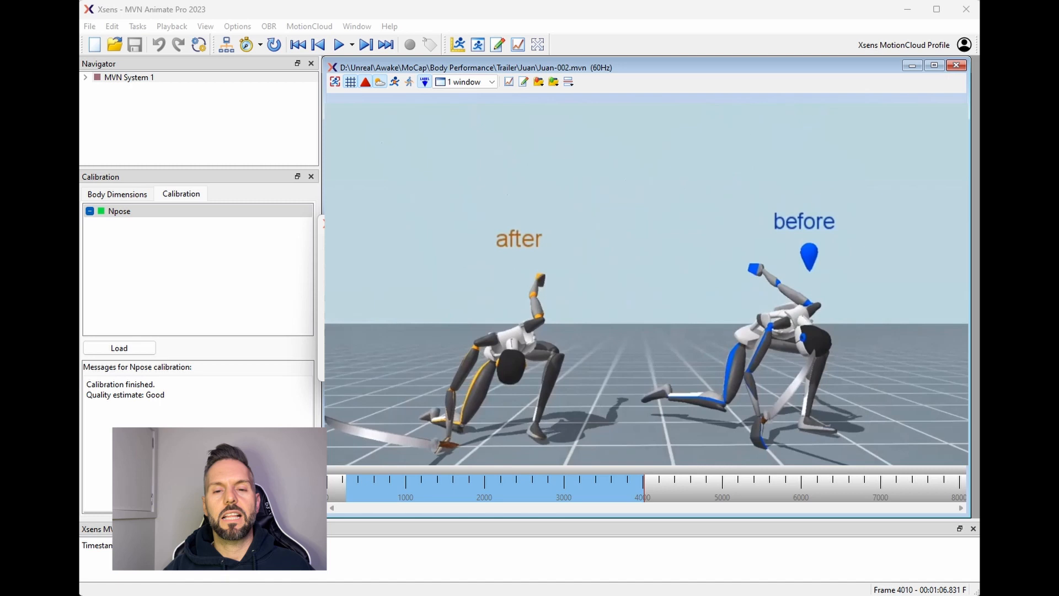
{"action": "left_click", "coordinate": [342, 45]}
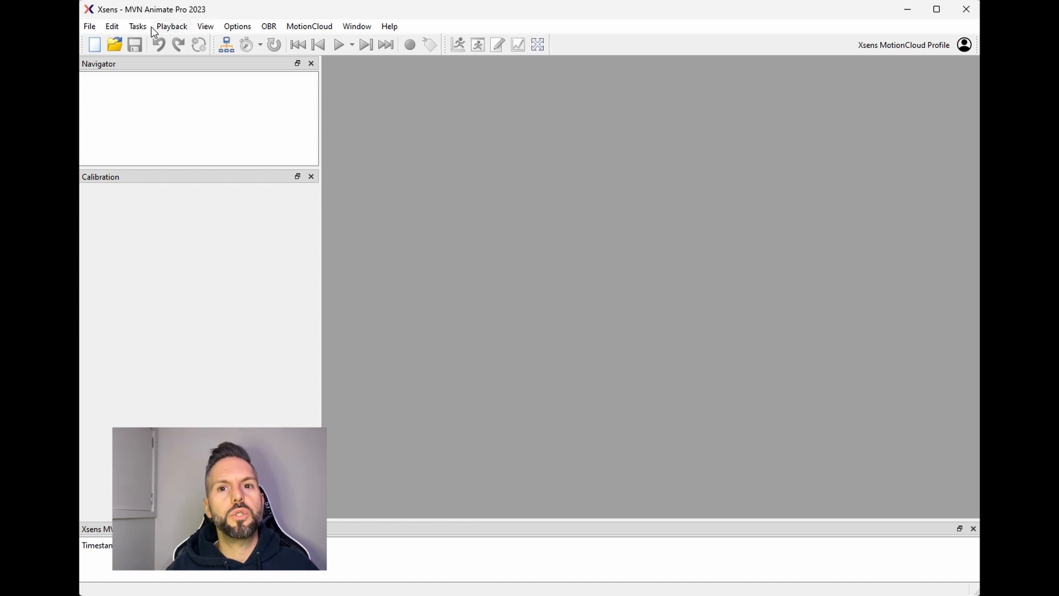
Open Batch Reprocess and set the Trailer > Juan folder as the input.
{"action": "left_click", "coordinate": [137, 26]}
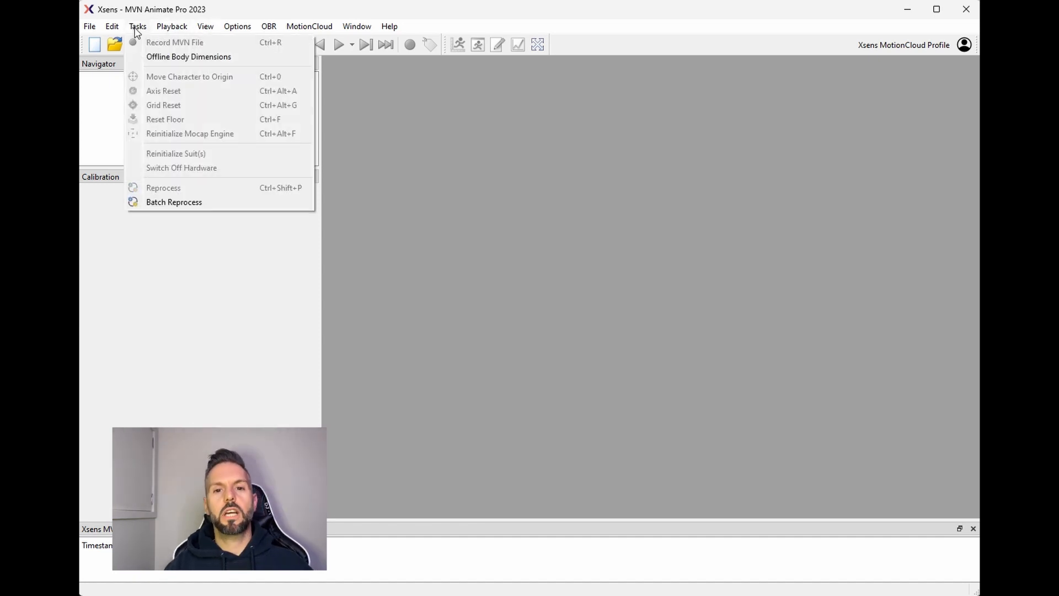
{"action": "mouse_move", "coordinate": [174, 201]}
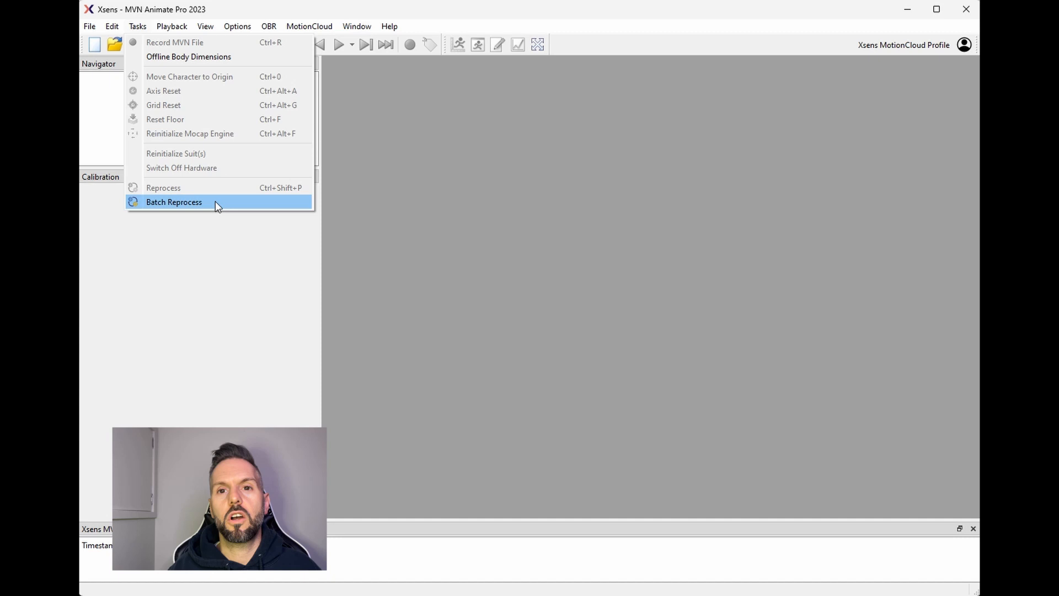
{"action": "left_click", "coordinate": [174, 202]}
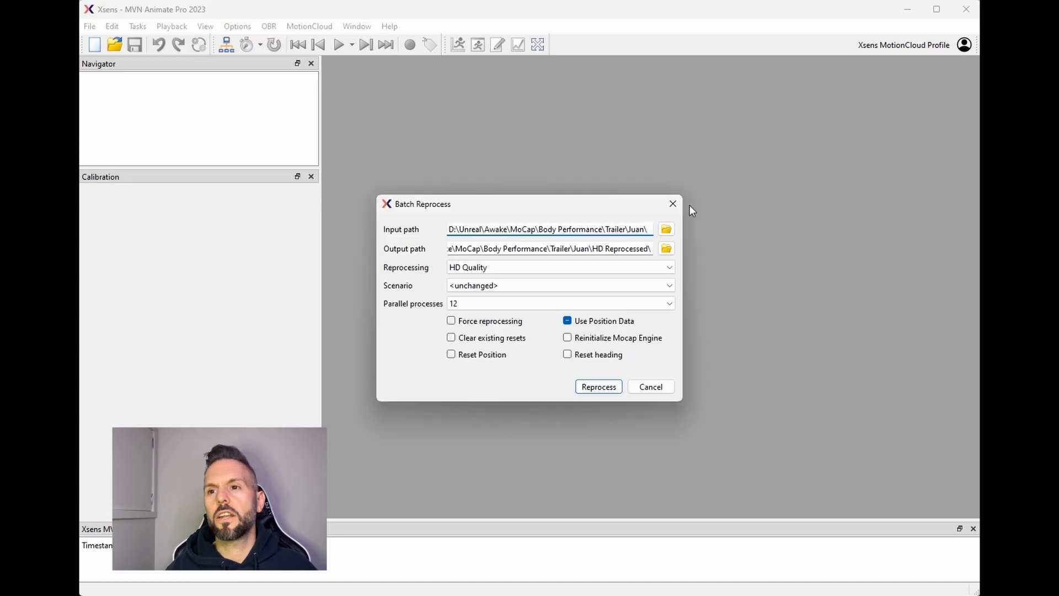
{"action": "left_click", "coordinate": [665, 229]}
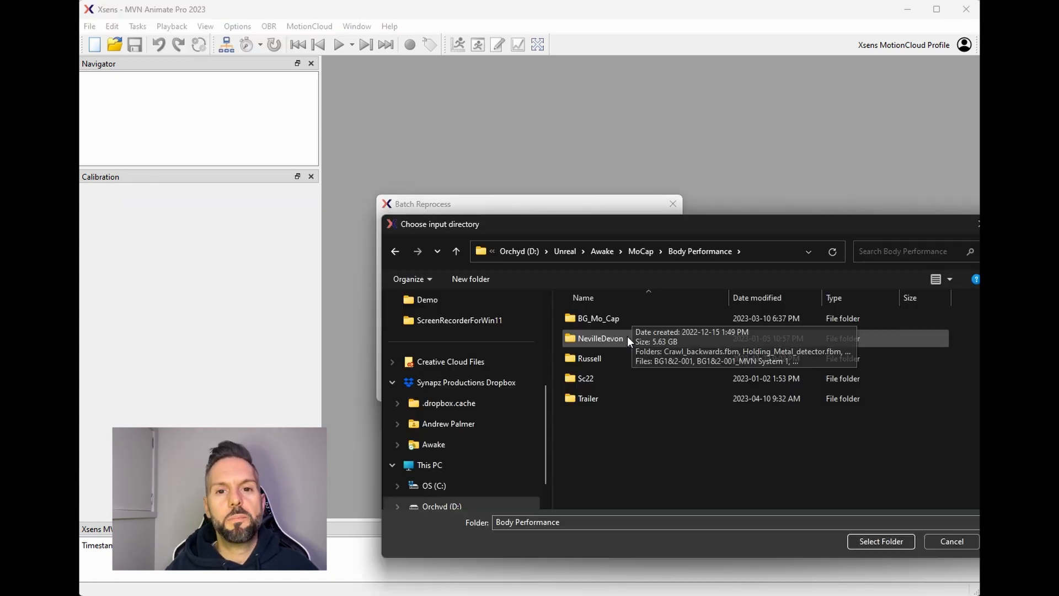
{"action": "double_click", "coordinate": [587, 398]}
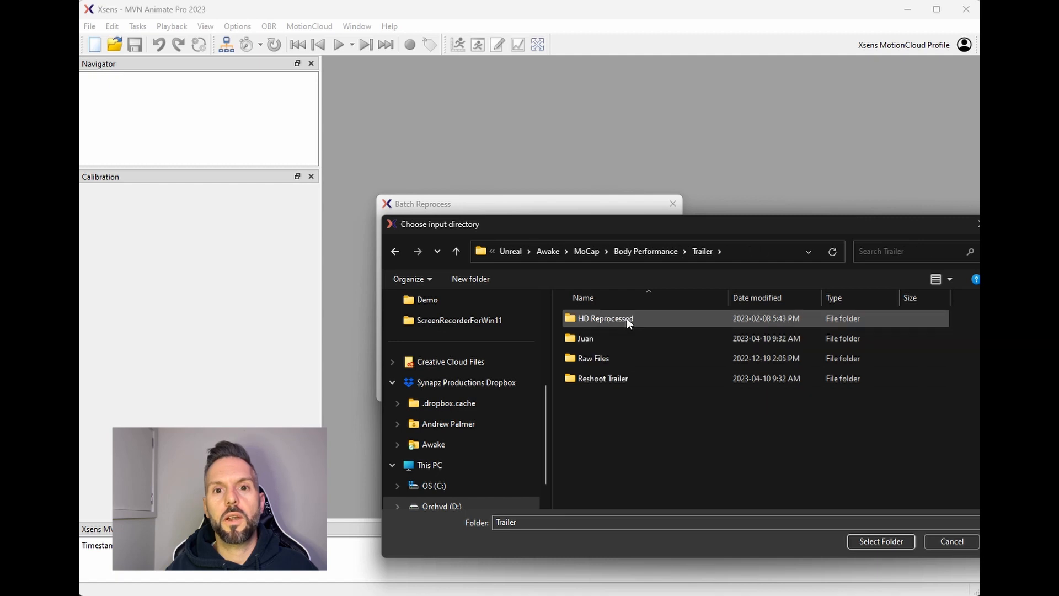
{"action": "double_click", "coordinate": [585, 338]}
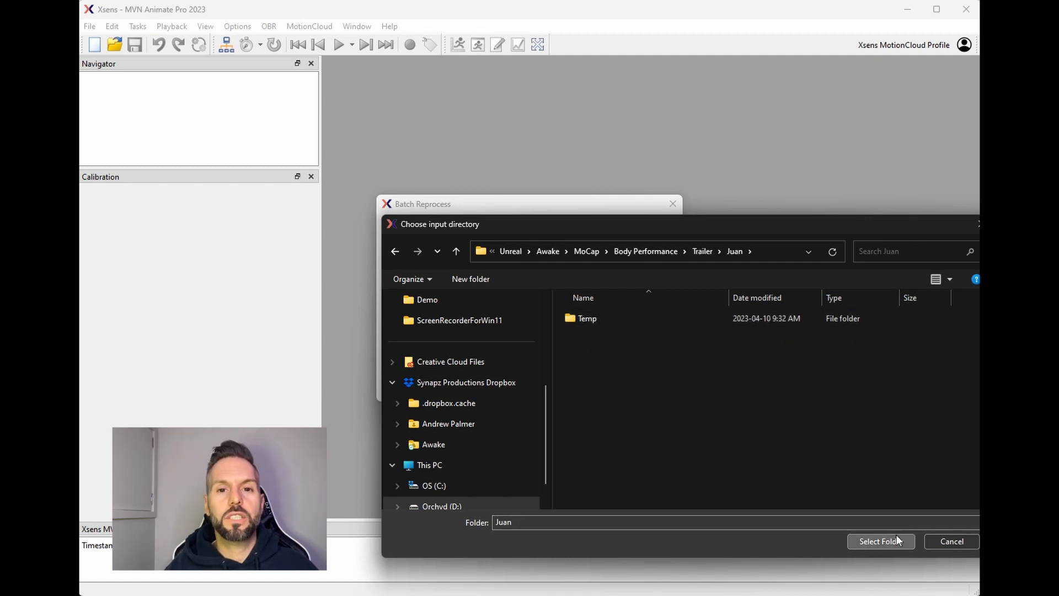
{"action": "left_click", "coordinate": [880, 541]}
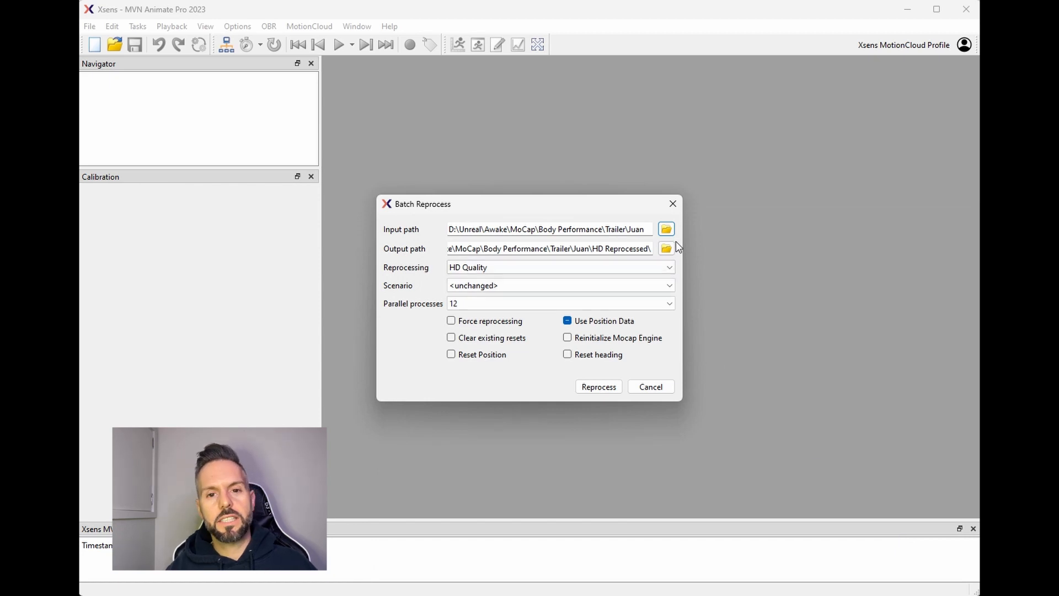
Create an 'HD Reprocessed' folder inside Juan and set it as the output.
{"action": "left_click", "coordinate": [665, 247]}
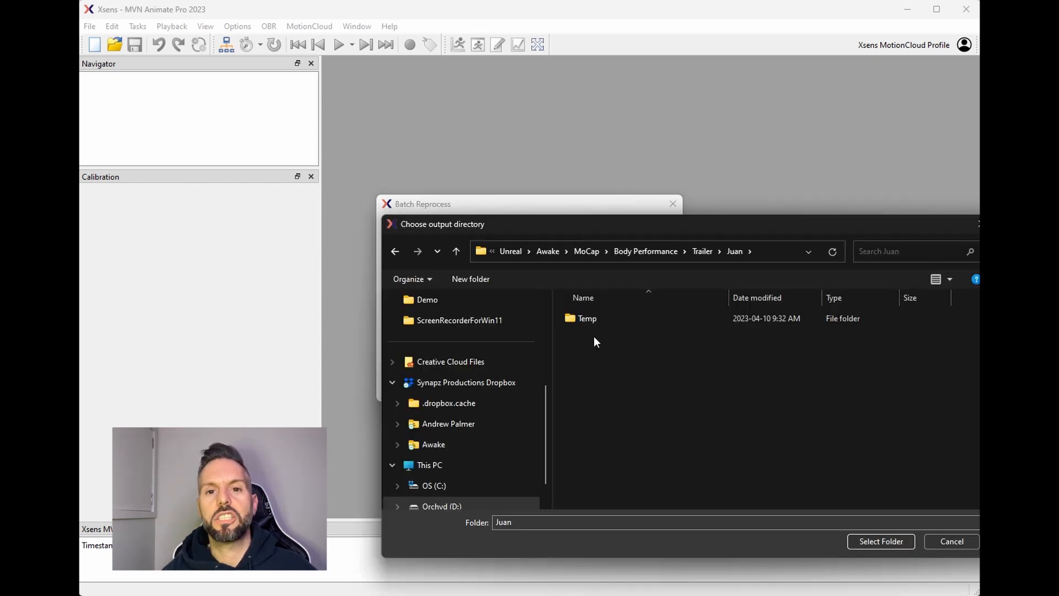
{"action": "left_click", "coordinate": [471, 278]}
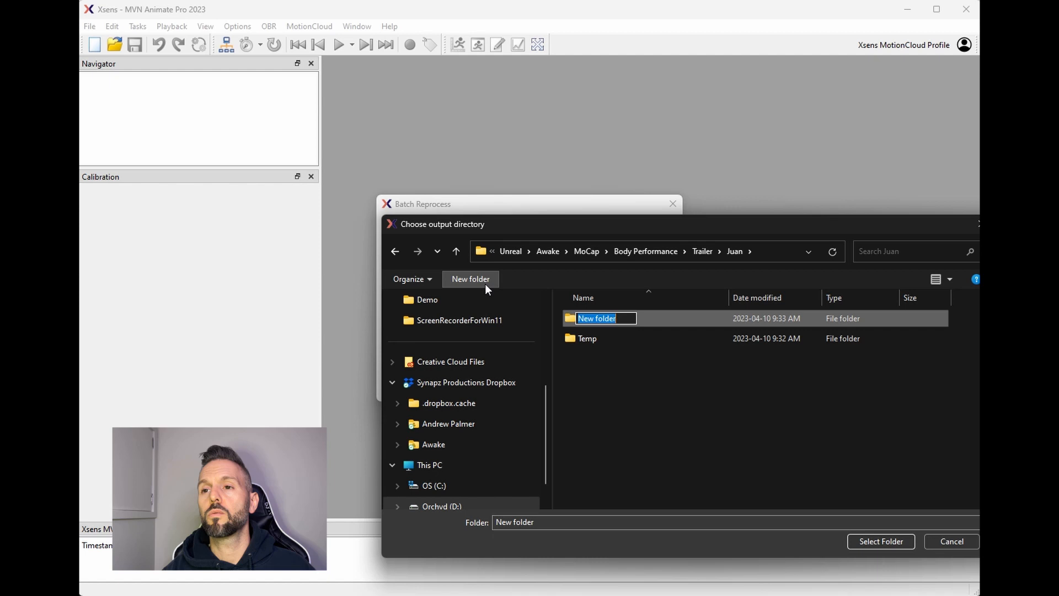
{"action": "type", "text": "HD Reprocessed"}
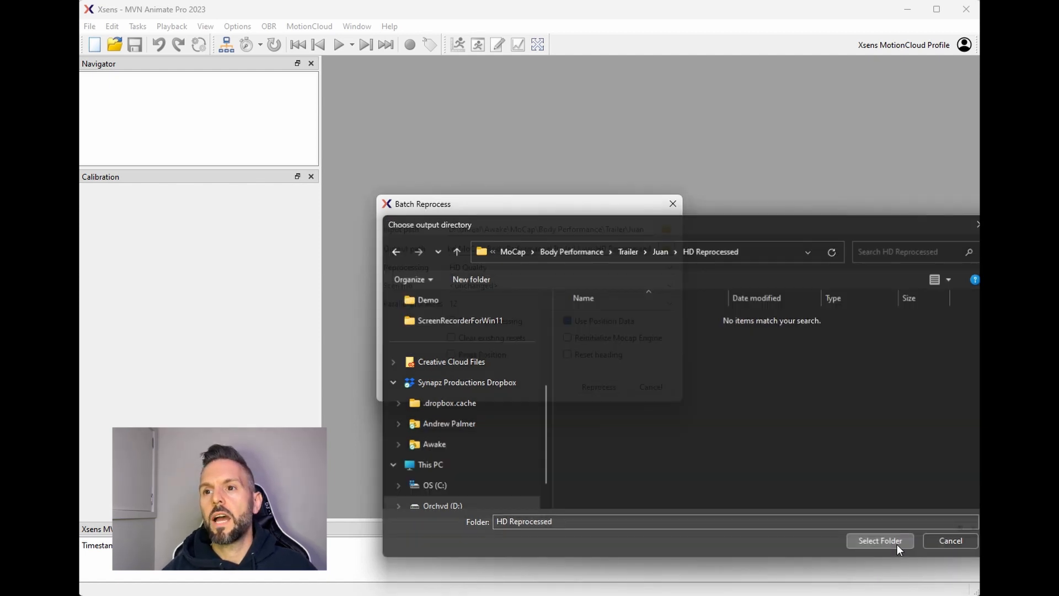
{"action": "left_click", "coordinate": [880, 541]}
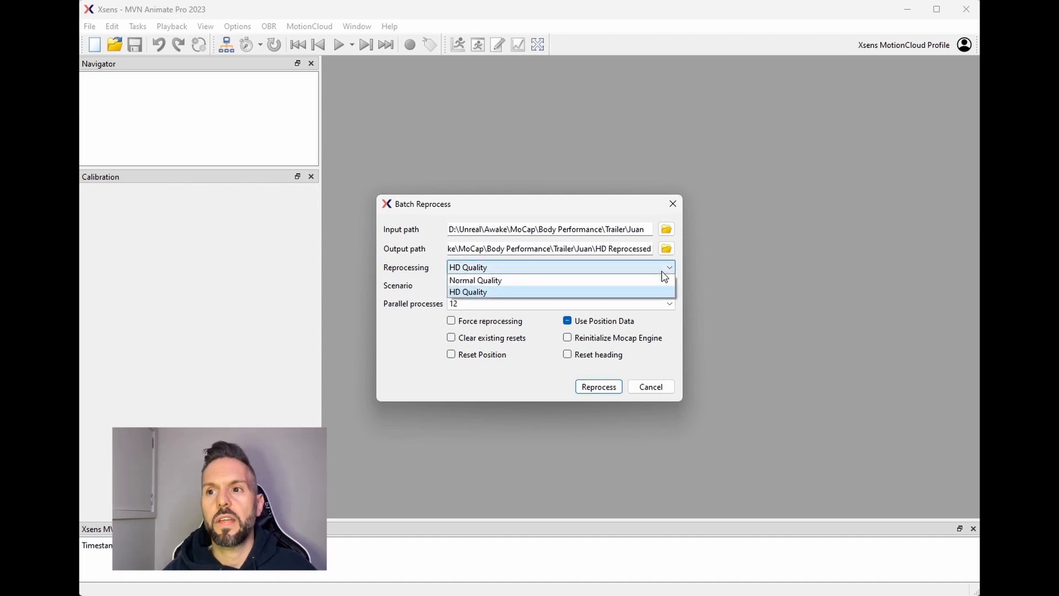
{"action": "mouse_move", "coordinate": [640, 305]}
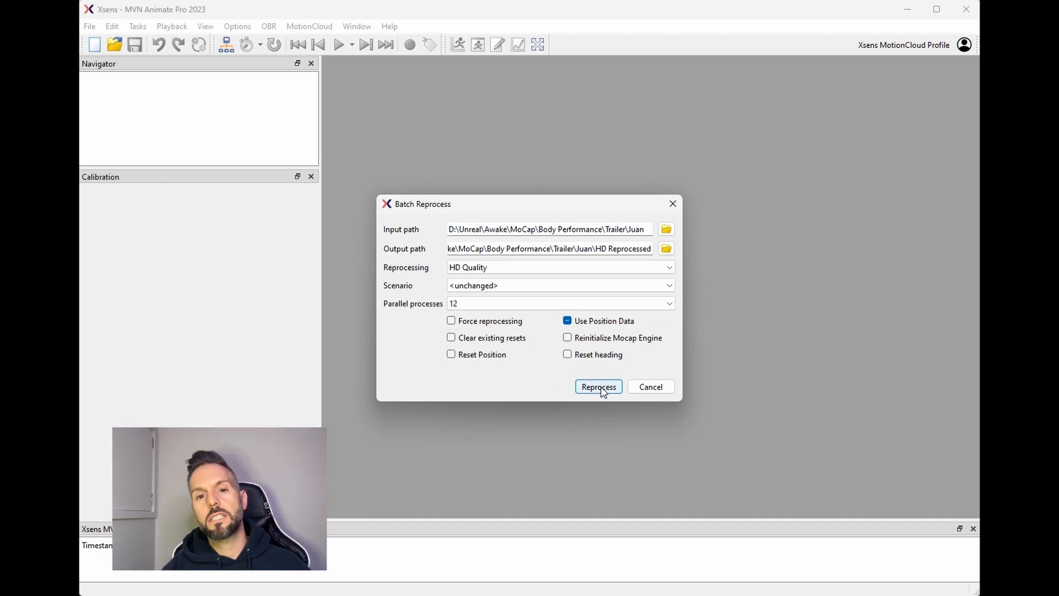
Start batch reprocessing of the four Juan takes.
{"action": "left_click", "coordinate": [597, 386]}
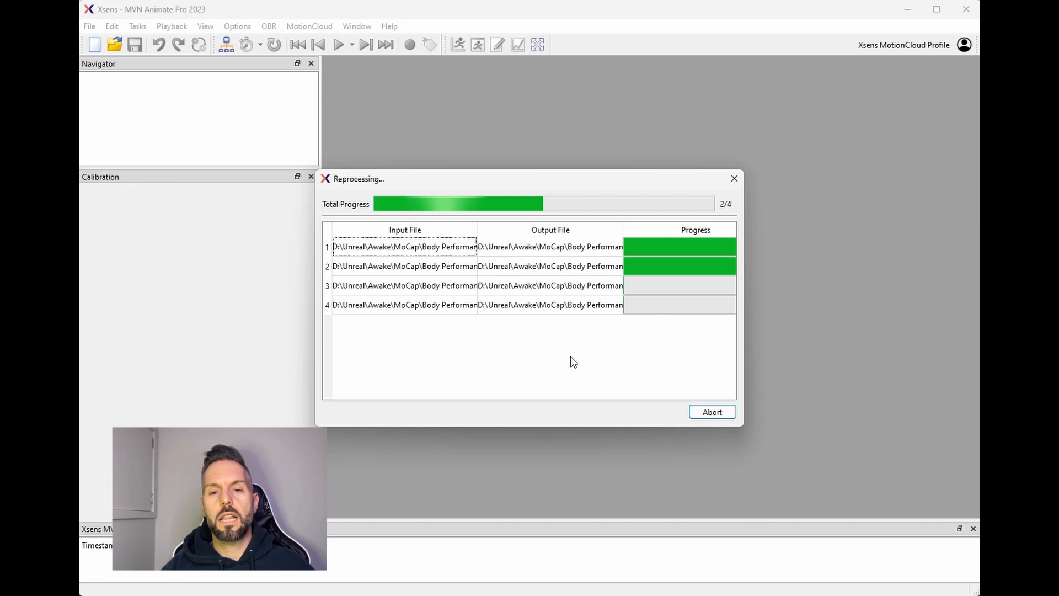
{"action": "mouse_move", "coordinate": [650, 291]}
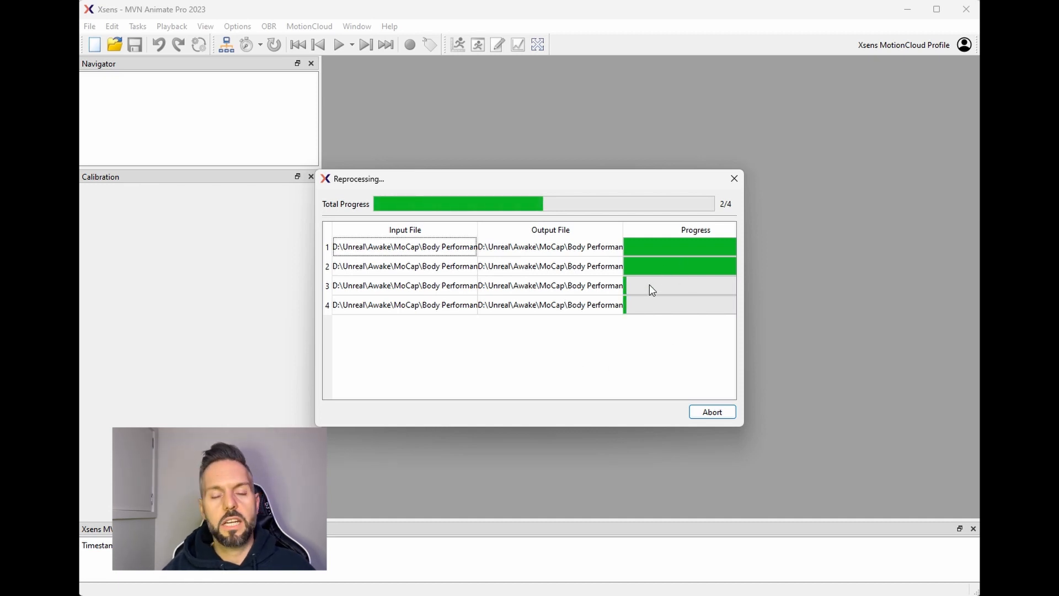
{"action": "mouse_move", "coordinate": [680, 309]}
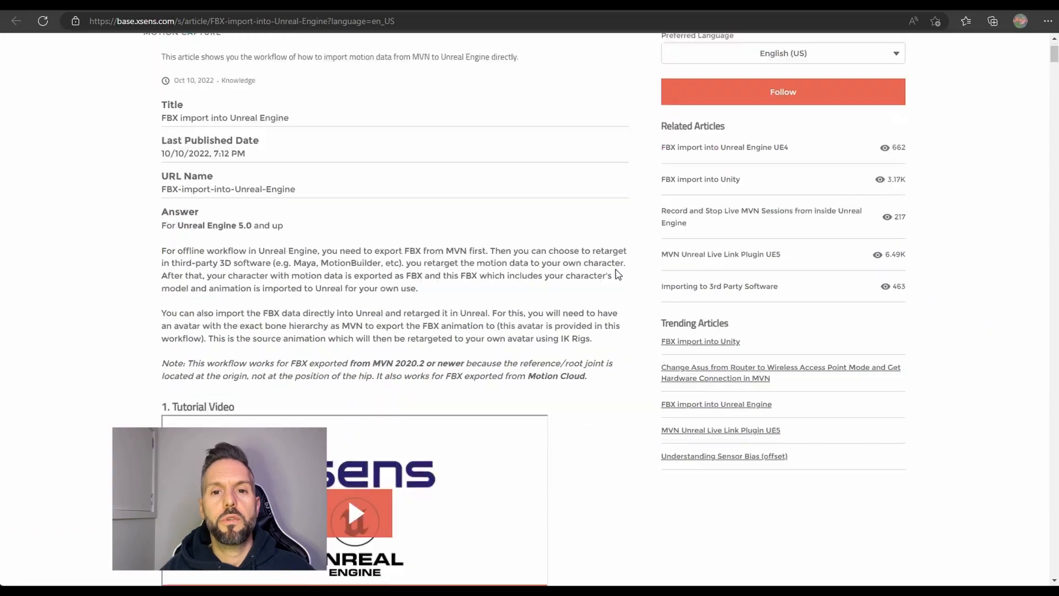
{"action": "scroll", "scroll_direction": "down", "scroll_amount": 3}
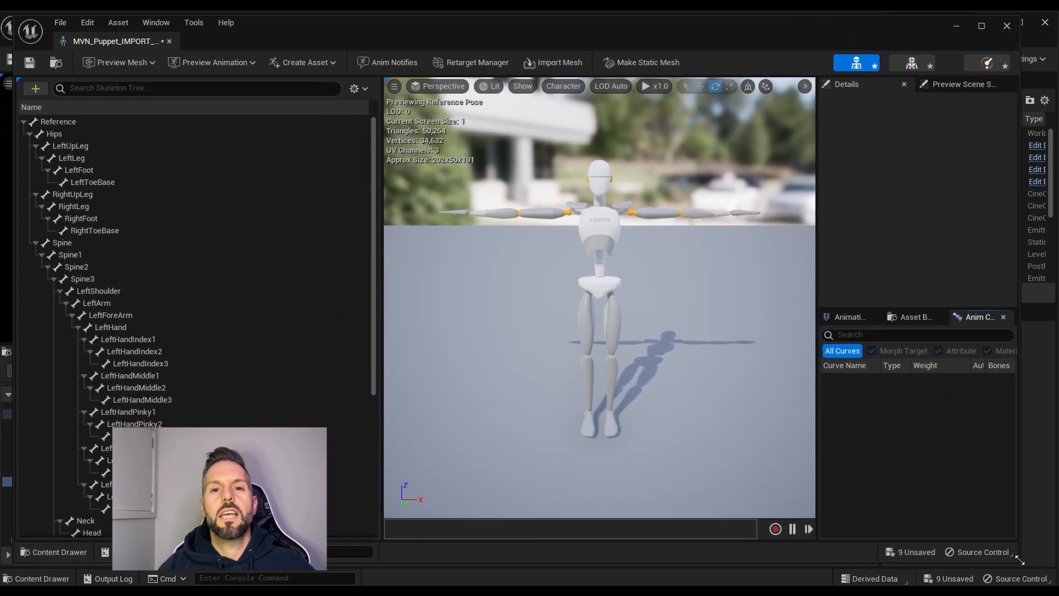
Add a compatible skeleton in Retarget Manager, then view metahuman_base_skel's mesh and skeleton.
{"action": "left_click", "coordinate": [476, 62]}
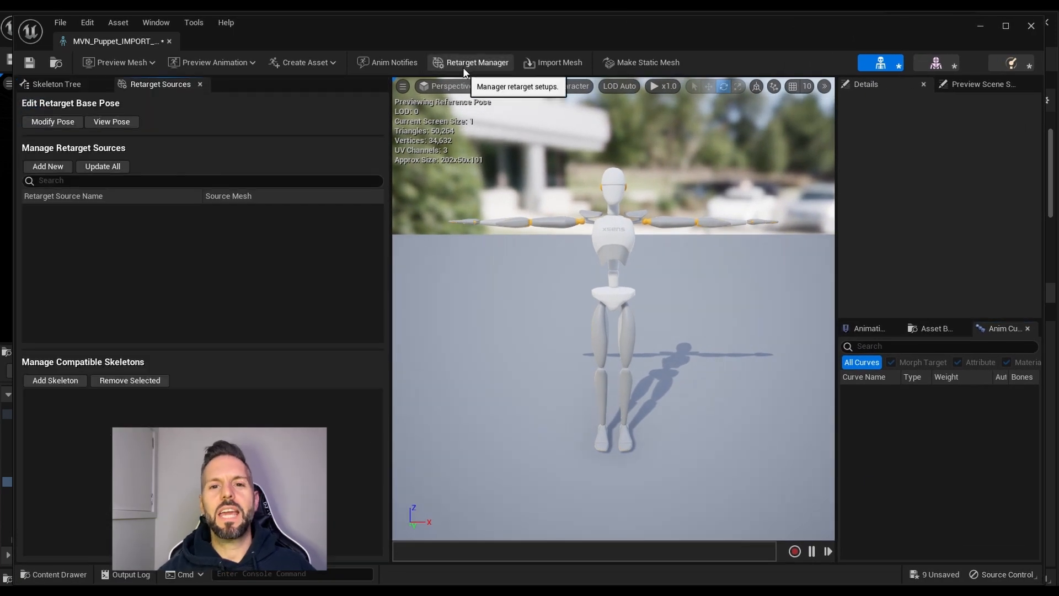
{"action": "mouse_move", "coordinate": [55, 380]}
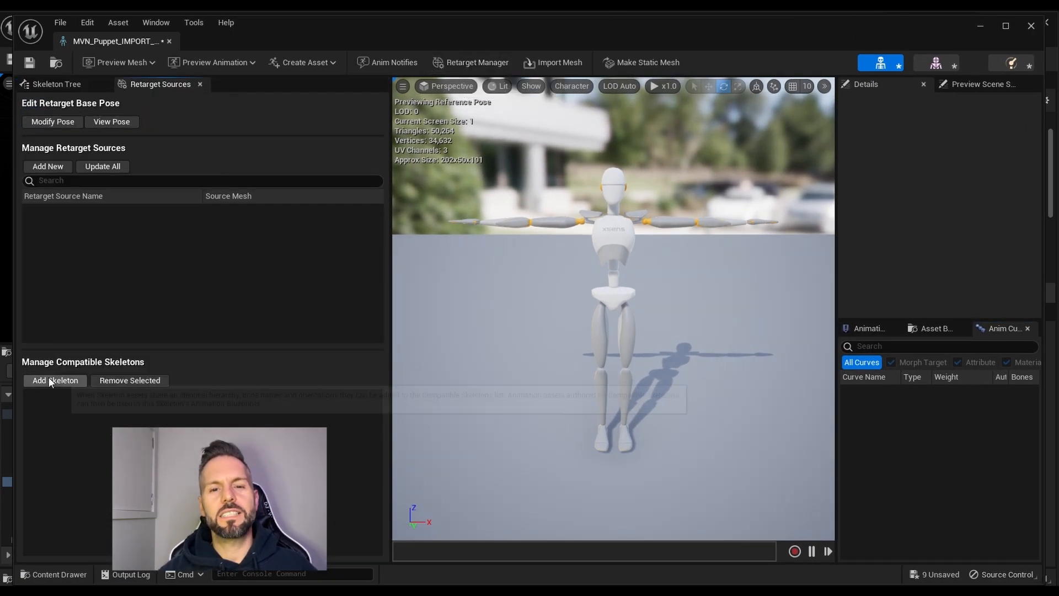
{"action": "left_click", "coordinate": [55, 381]}
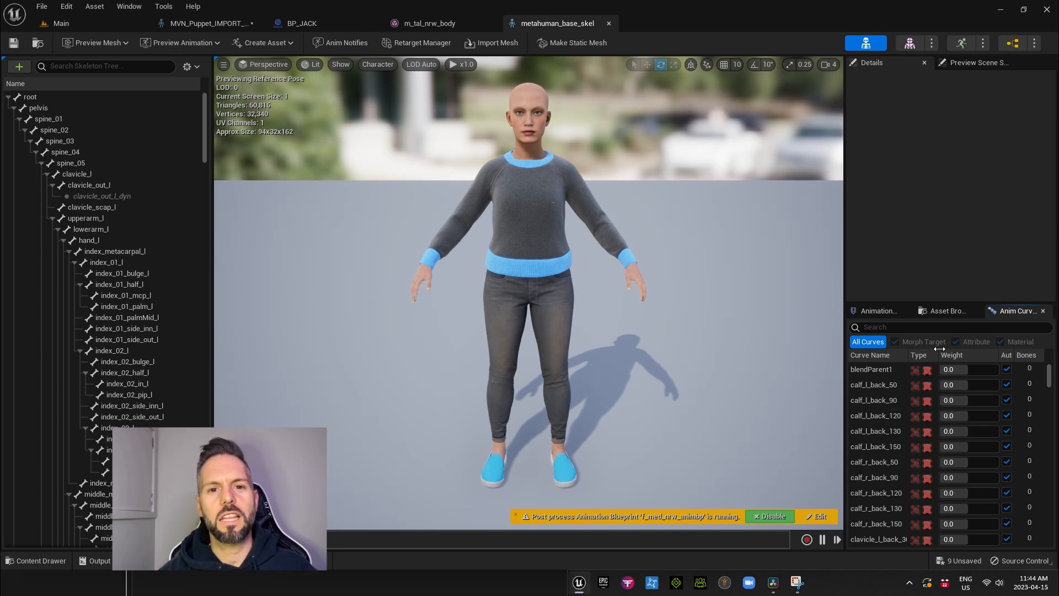
{"action": "left_click", "coordinate": [664, 23]}
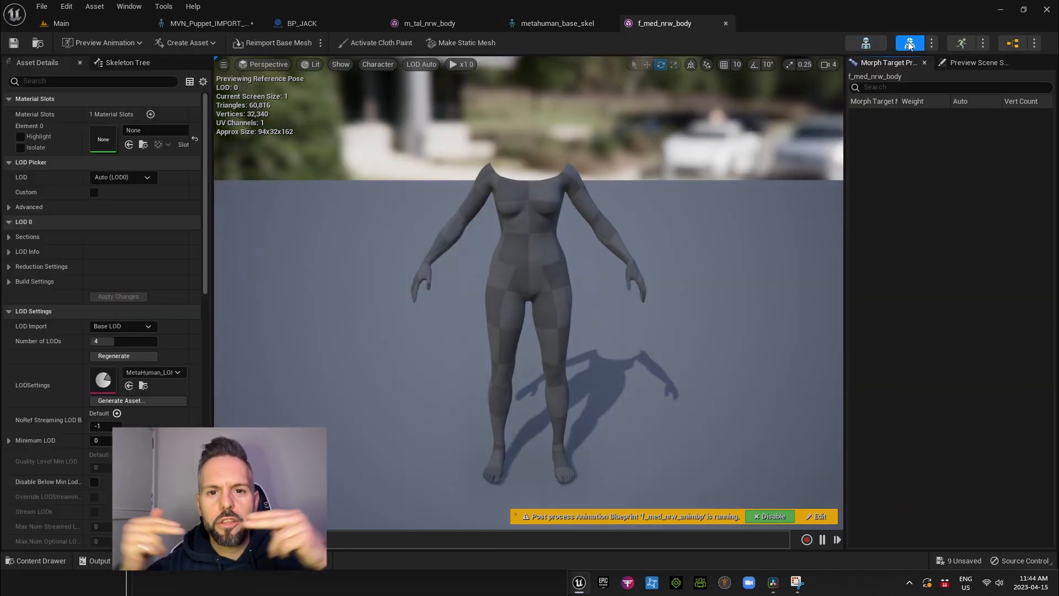
{"action": "left_click", "coordinate": [556, 23]}
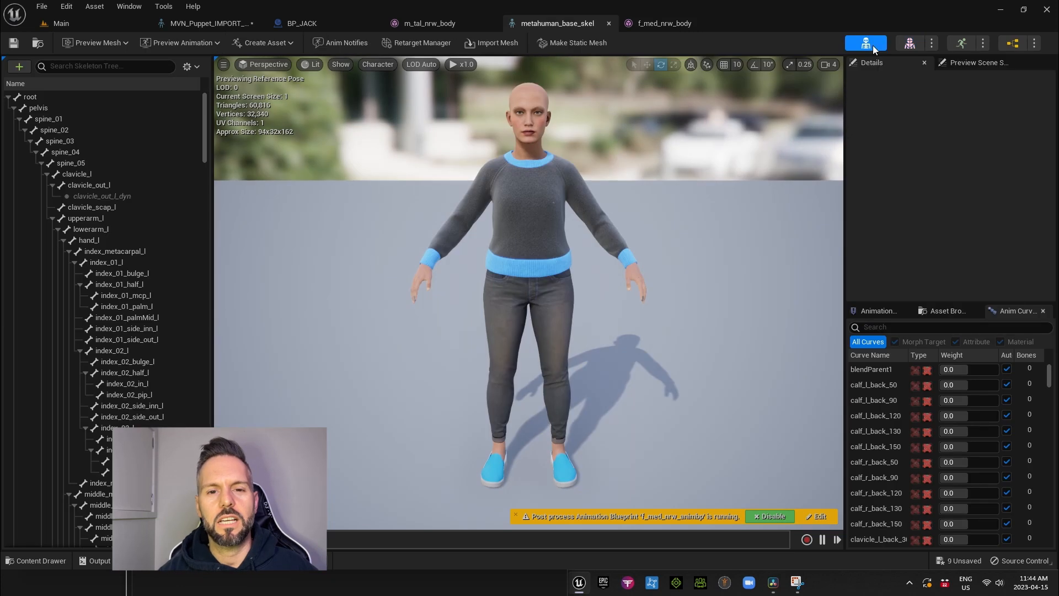
{"action": "mouse_move", "coordinate": [865, 42]}
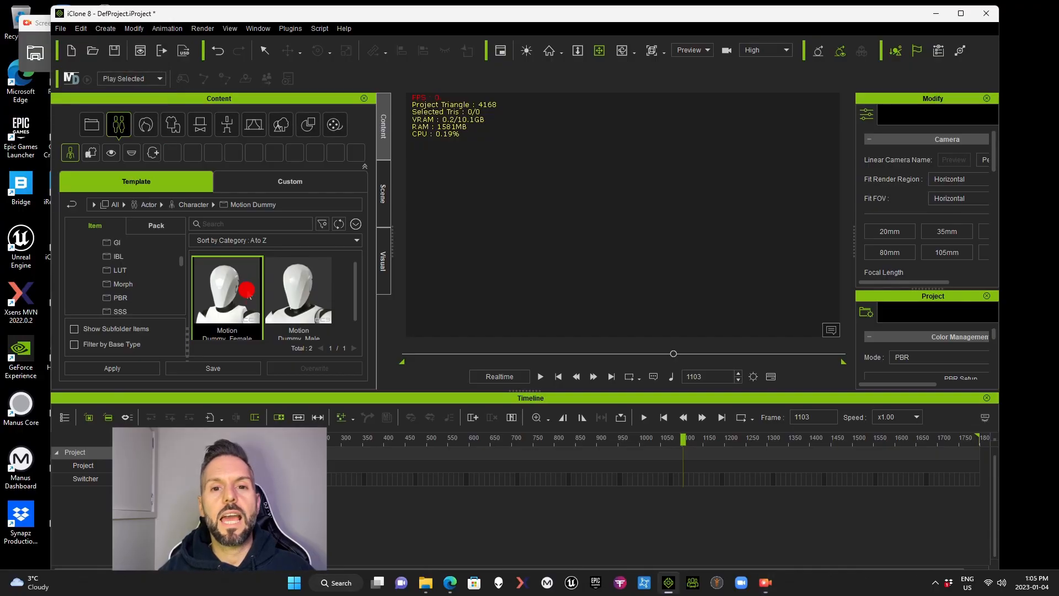
Apply the motion to a Motion Dummy with a Motion Profile and export FBX System2_T001.
{"action": "double_click", "coordinate": [226, 295]}
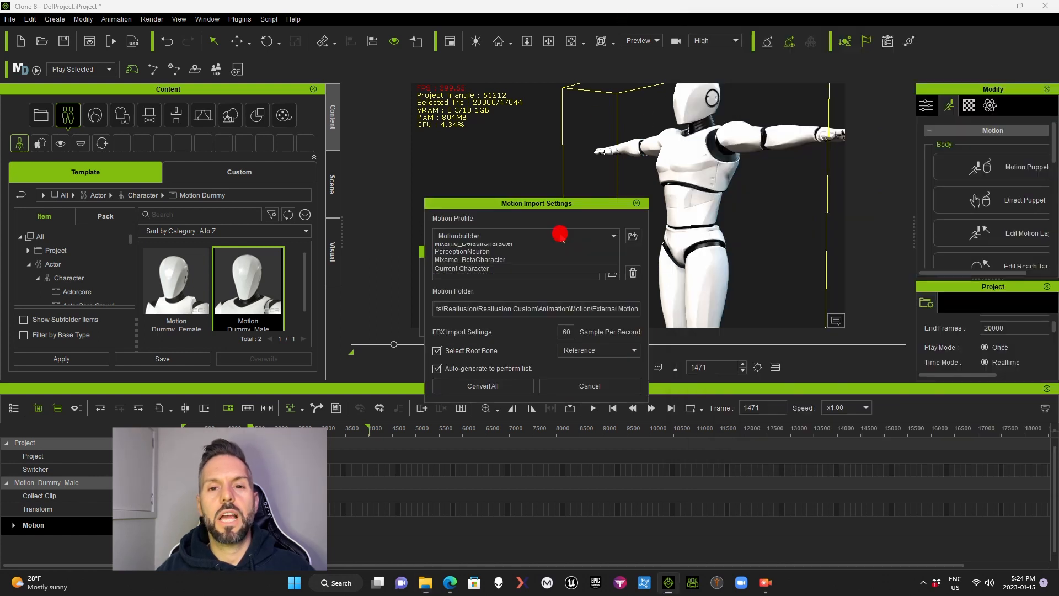
{"action": "left_click", "coordinate": [482, 386]}
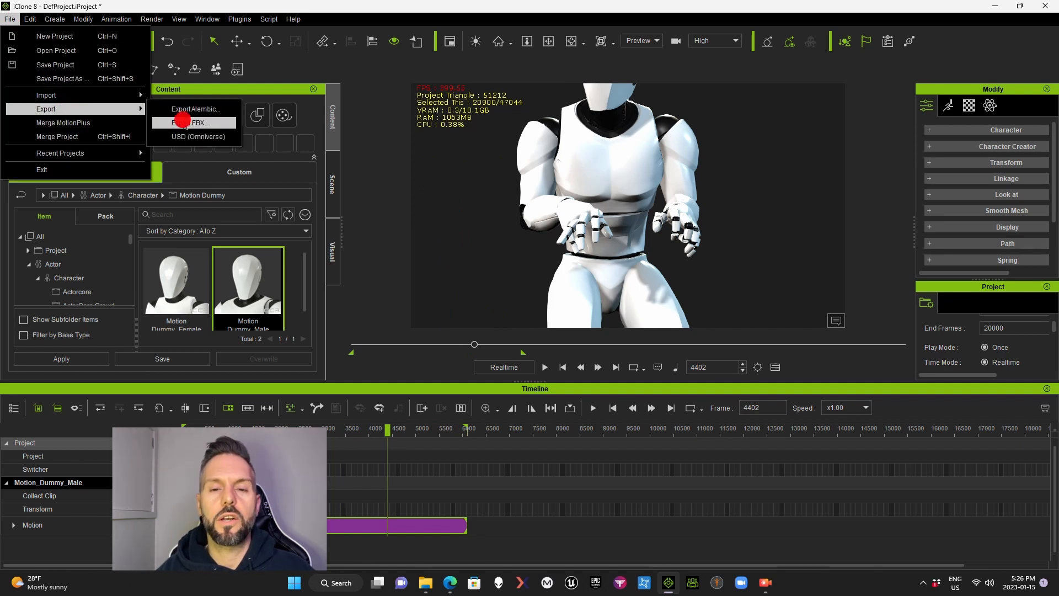
{"action": "left_click", "coordinate": [192, 122]}
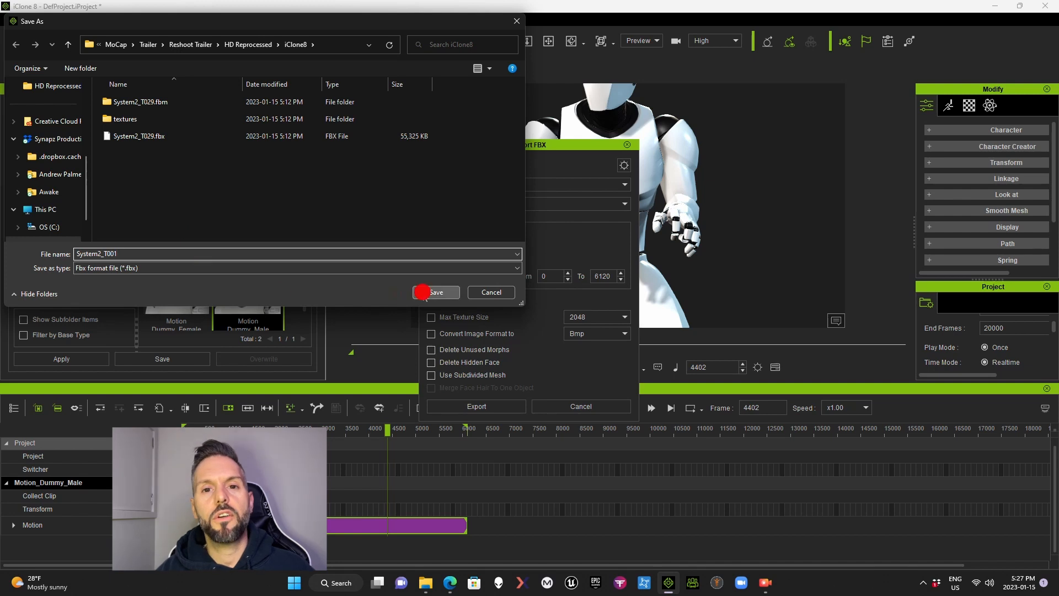
{"action": "left_click", "coordinate": [436, 292]}
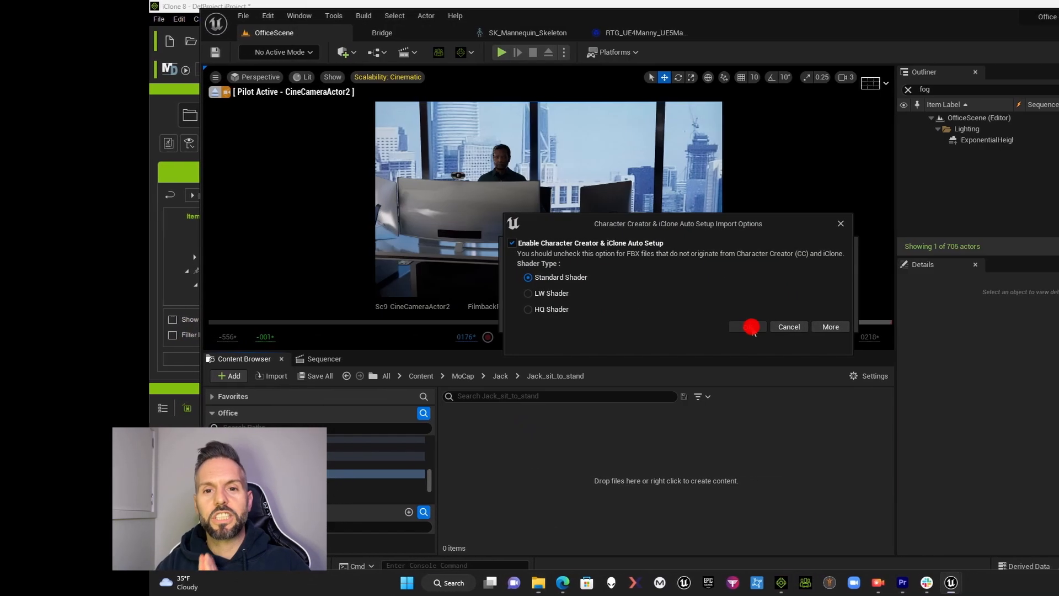
Import the FBX, set root translation retargeting and a compatible skeleton, then preview sit_to_stand on Manny.
{"action": "left_click", "coordinate": [751, 327]}
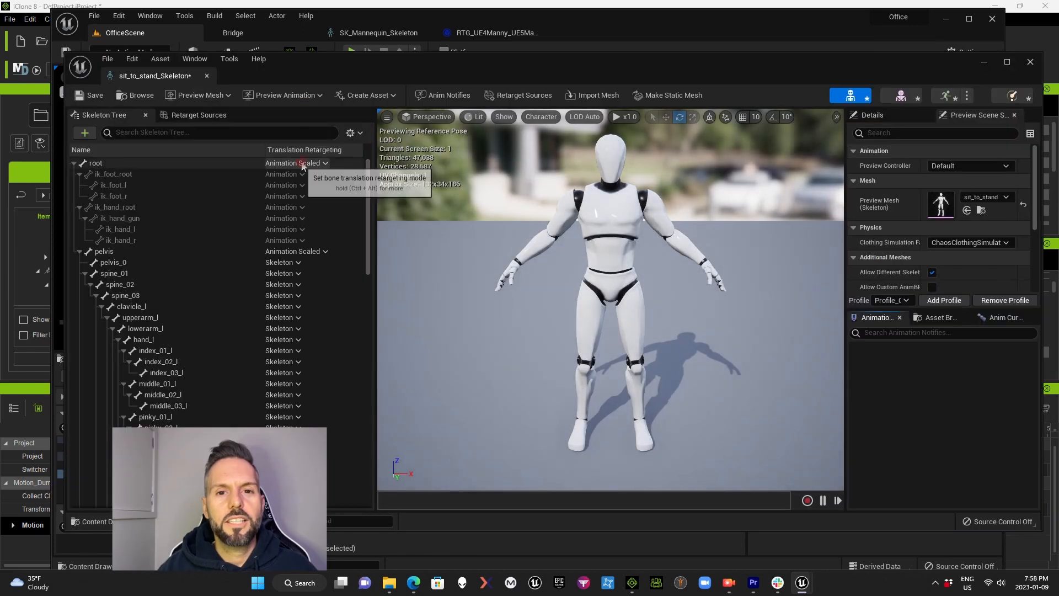
{"action": "left_click", "coordinate": [622, 250]}
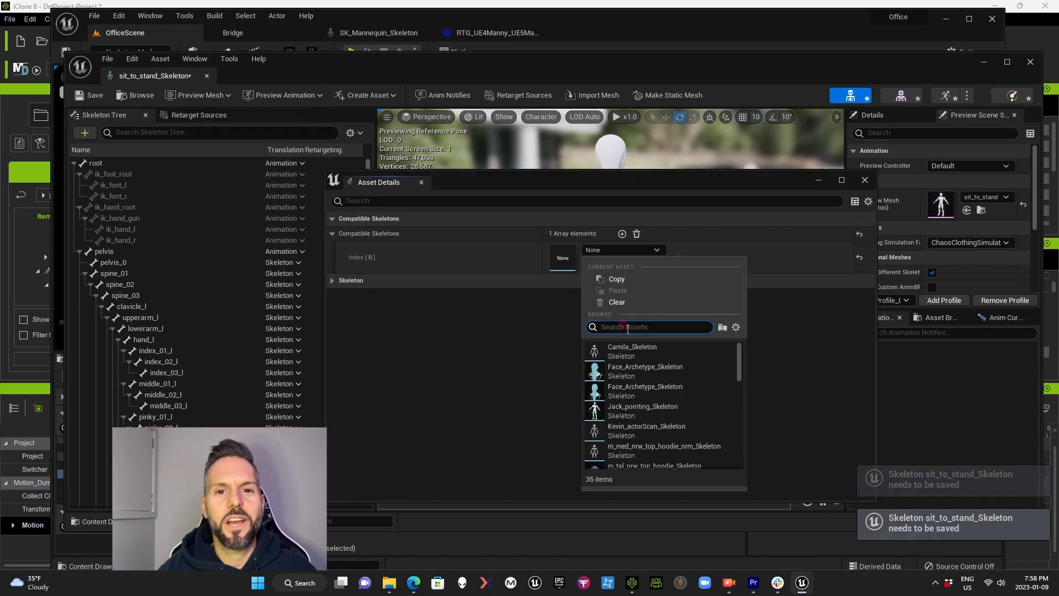
{"action": "left_click", "coordinate": [864, 180]}
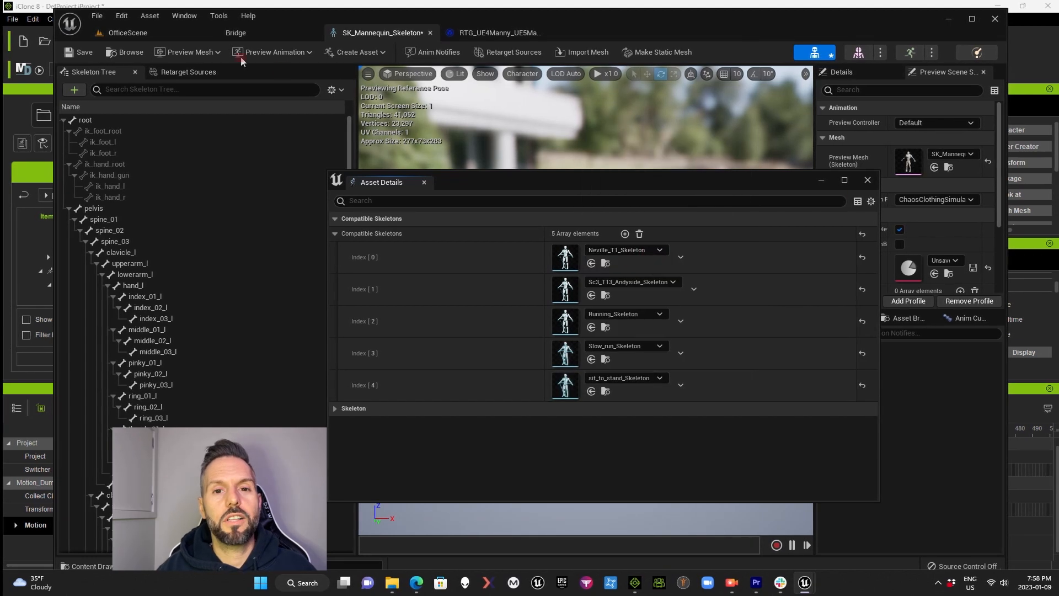
{"action": "left_click", "coordinate": [198, 59]}
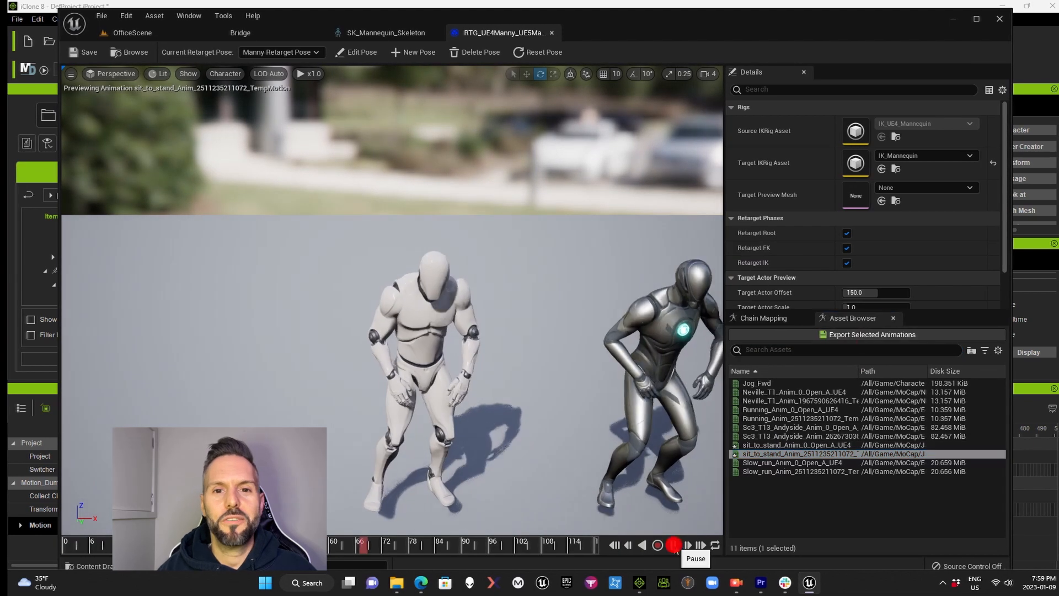
{"action": "left_click", "coordinate": [872, 335]}
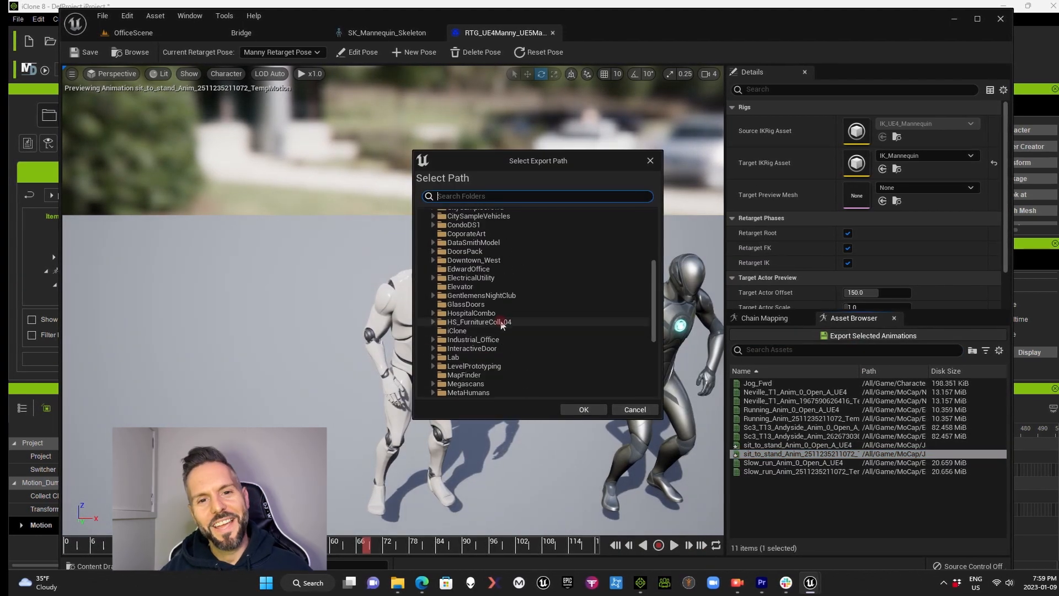